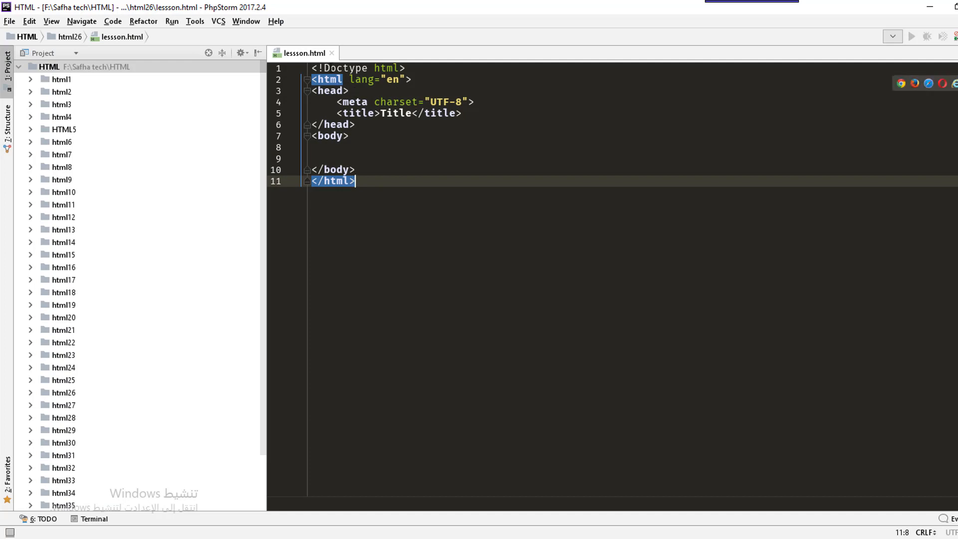
Type 'Doctype' into the Doctype declaration on line 1 of lessson.html
click(335, 68)
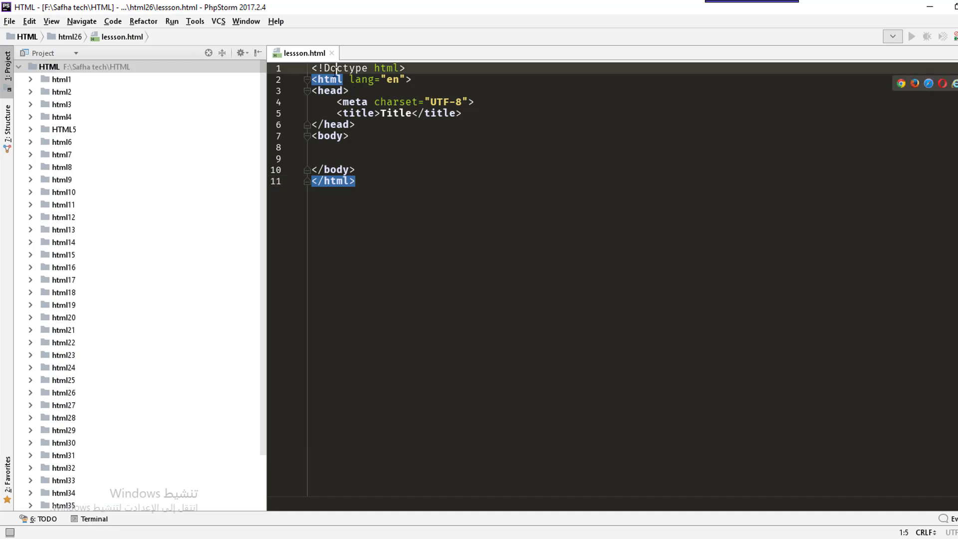
text(Doctype)
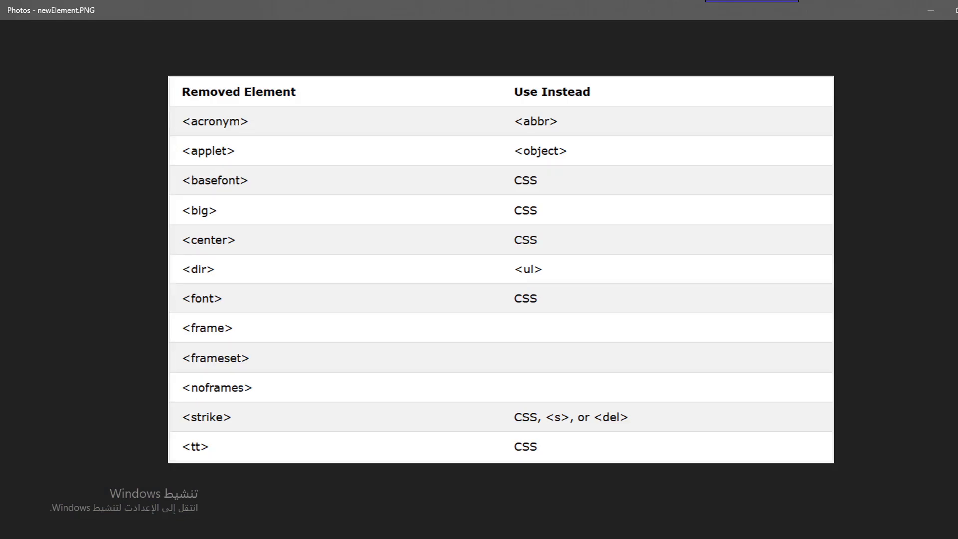
mouse_move(134, 178)
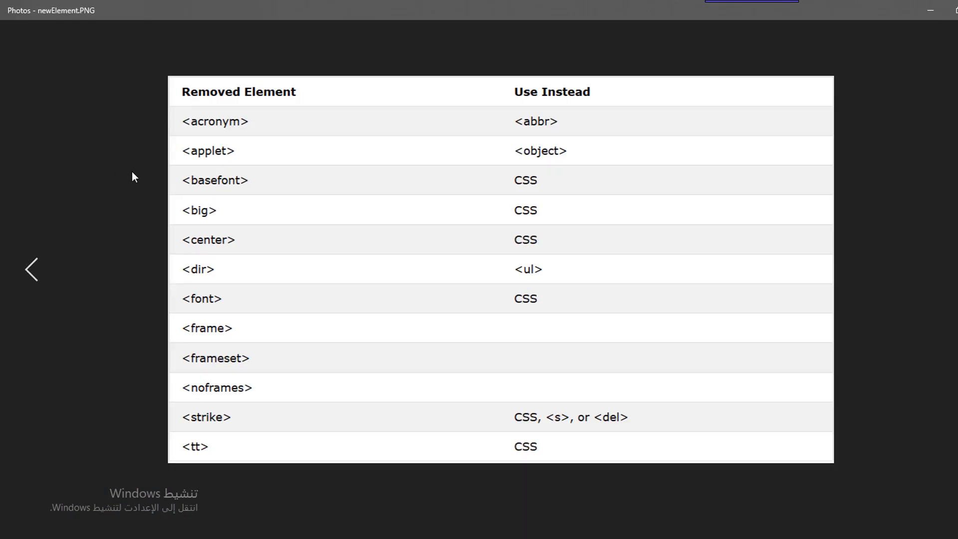
mouse_move(222, 144)
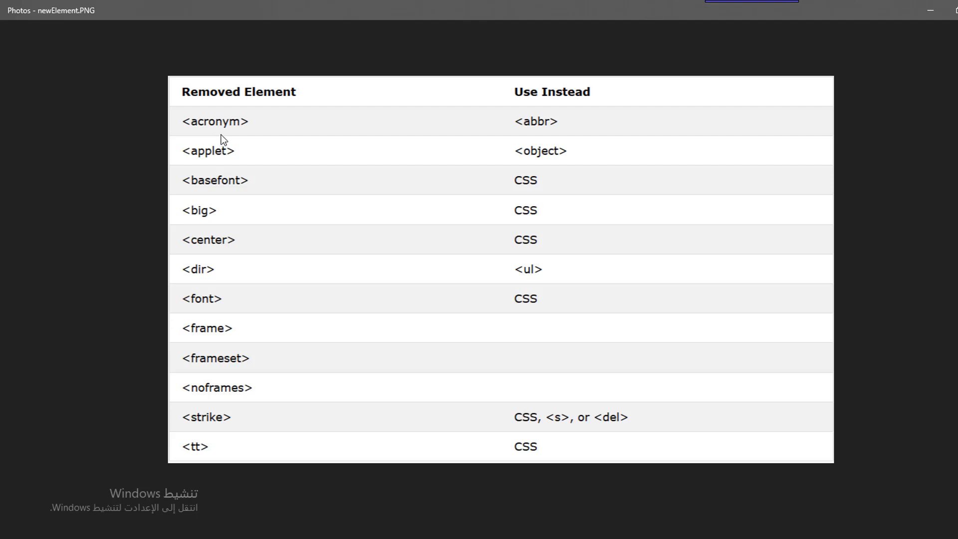
mouse_move(531, 138)
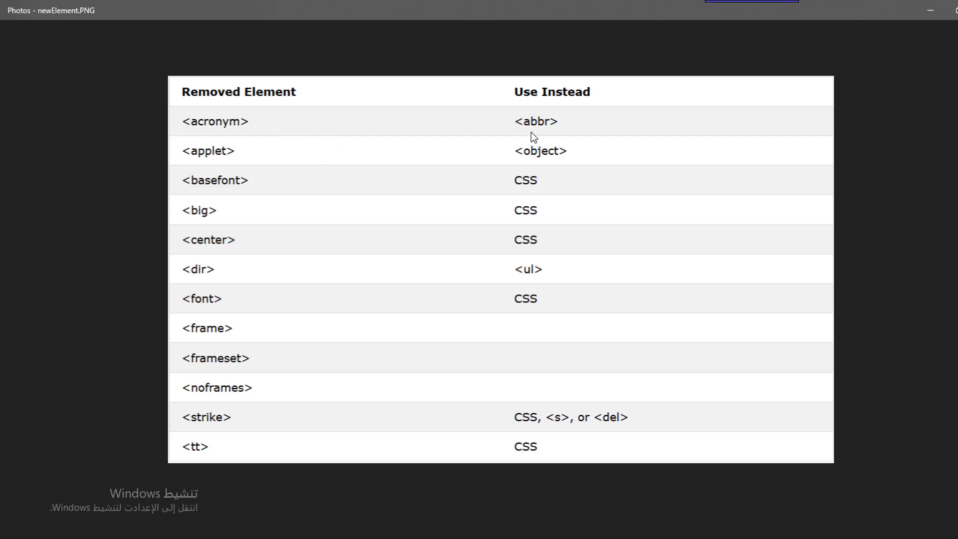
mouse_move(81, 131)
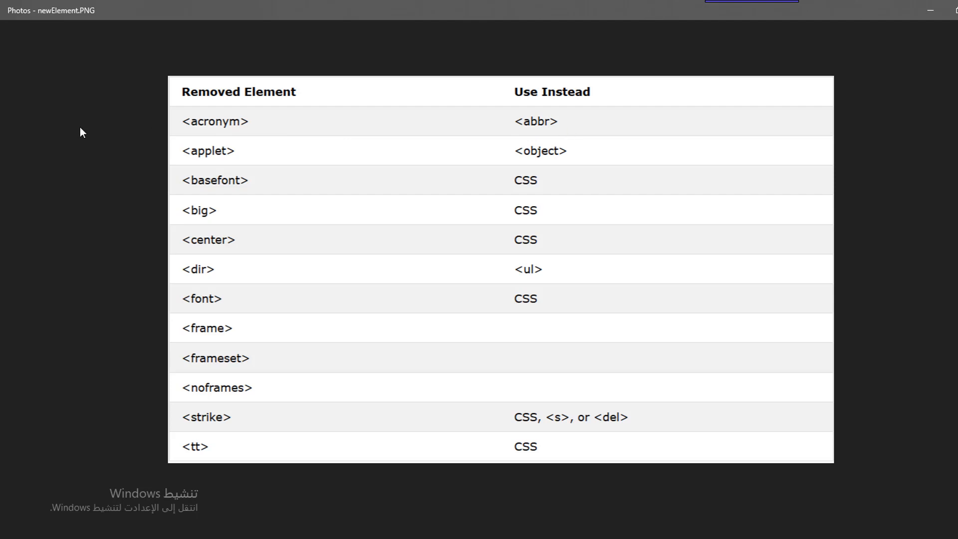
mouse_move(480, 163)
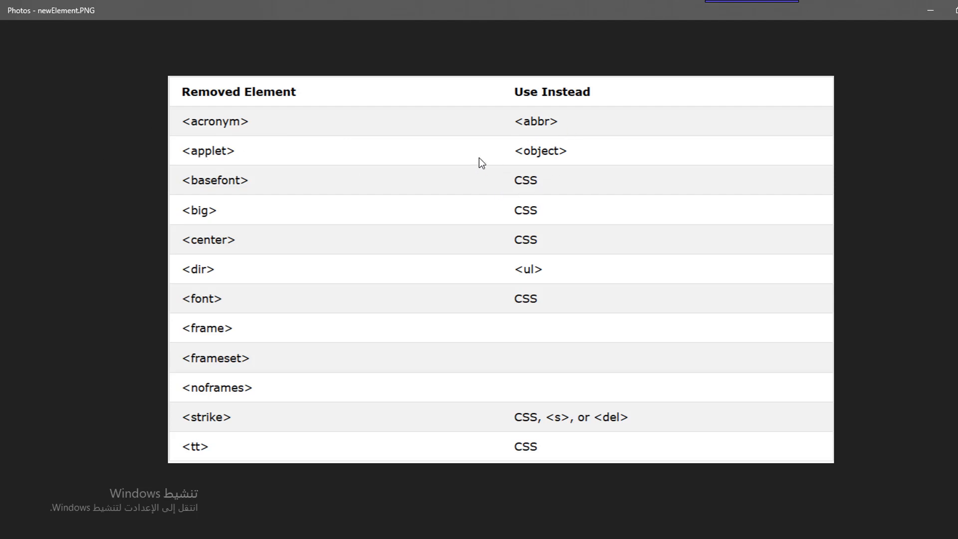
mouse_move(541, 220)
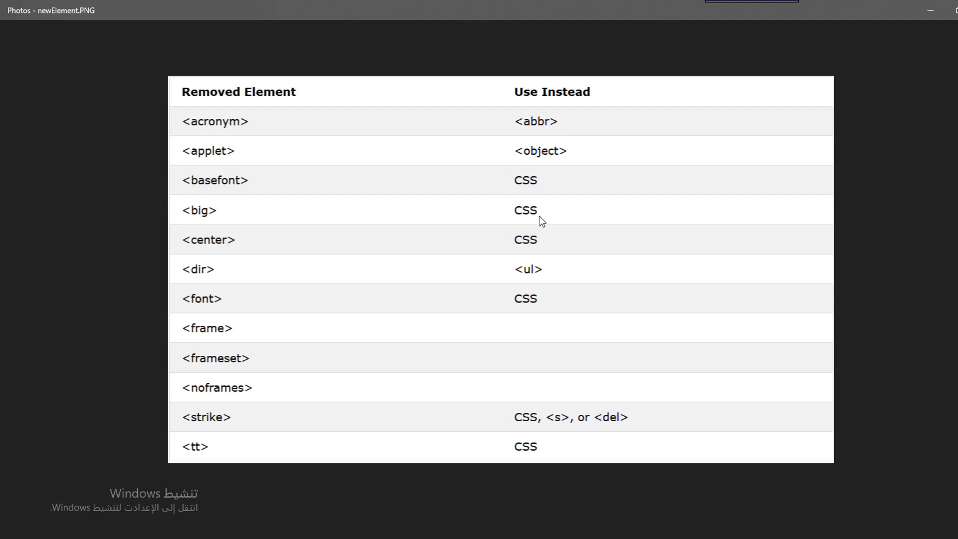
mouse_move(67, 156)
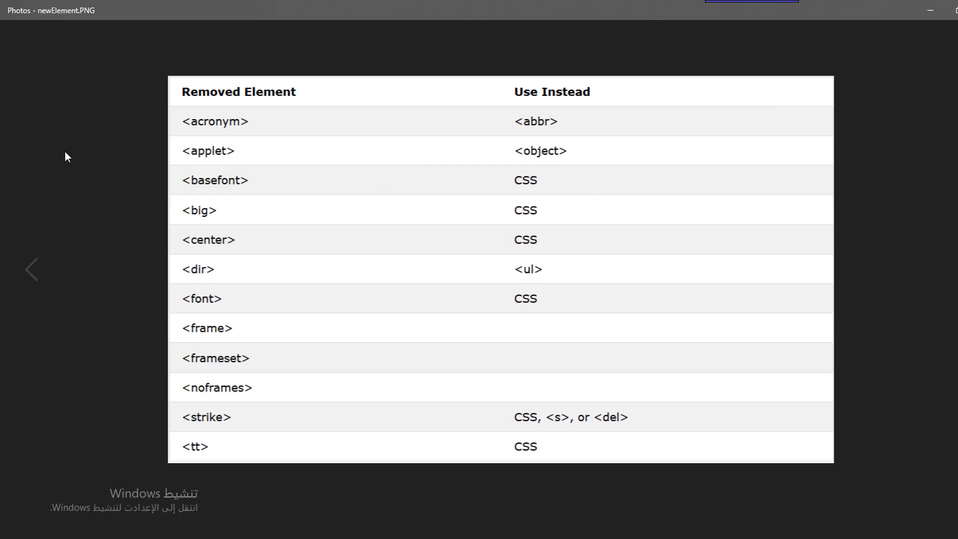
mouse_move(530, 215)
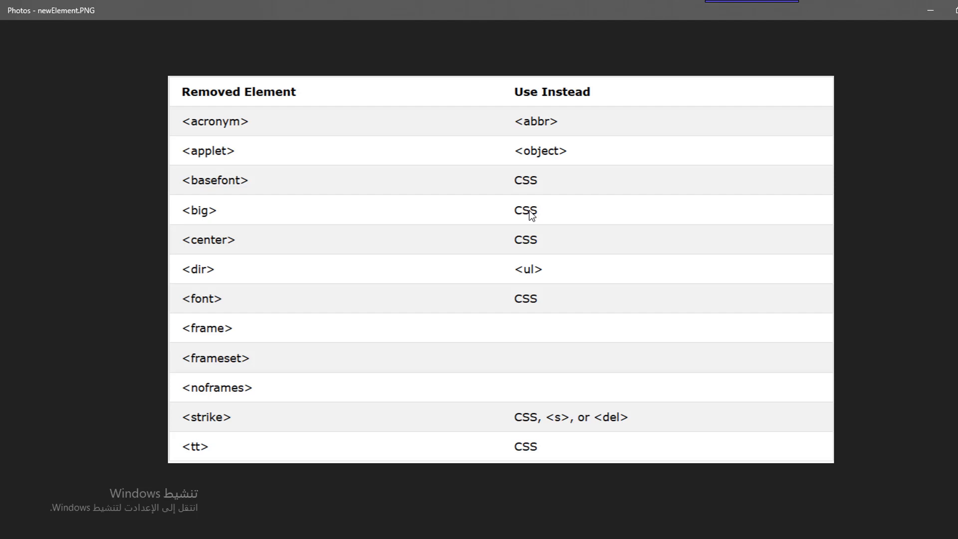
mouse_move(158, 288)
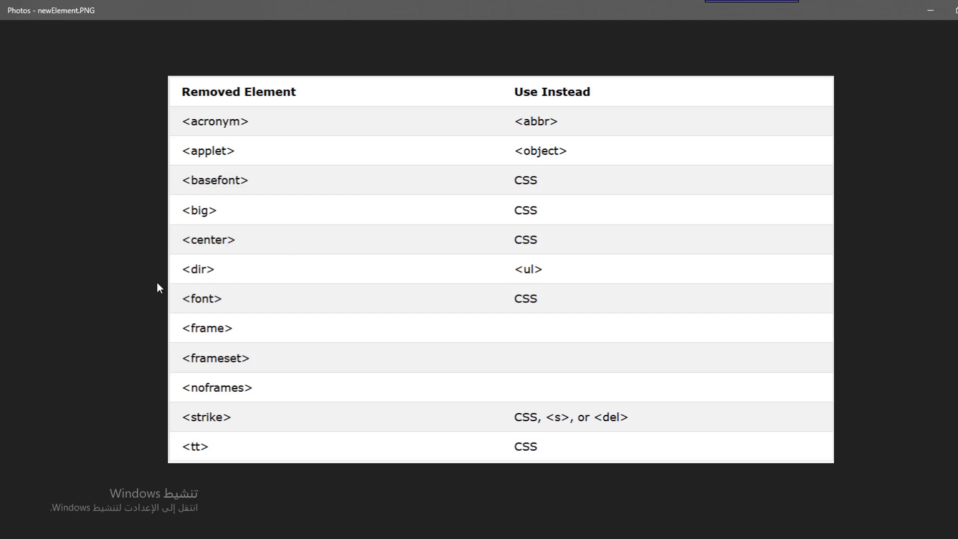
mouse_move(213, 307)
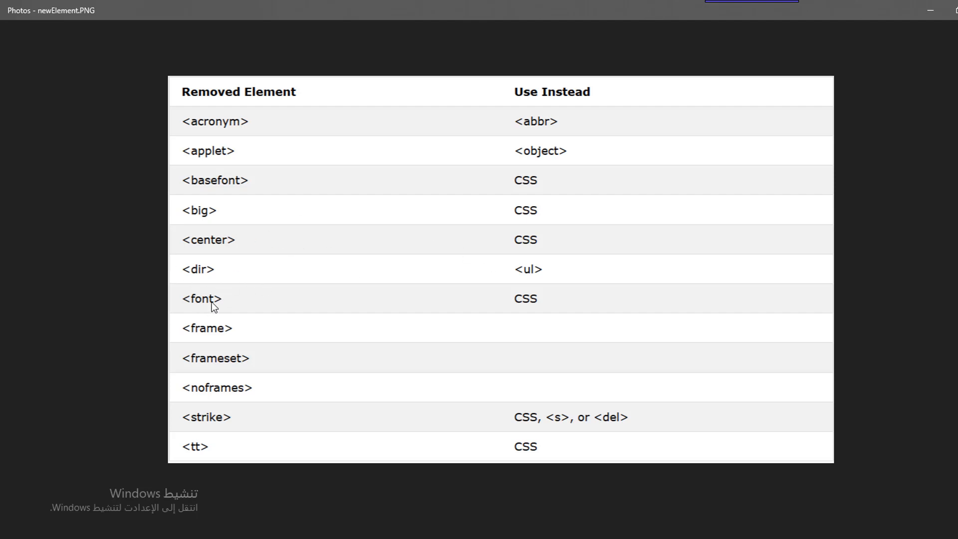
mouse_move(385, 302)
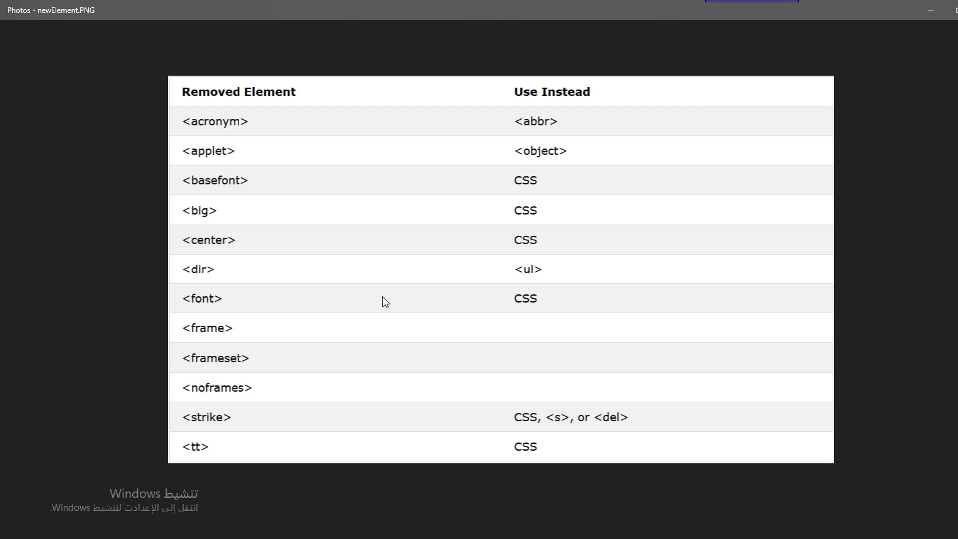
mouse_move(327, 338)
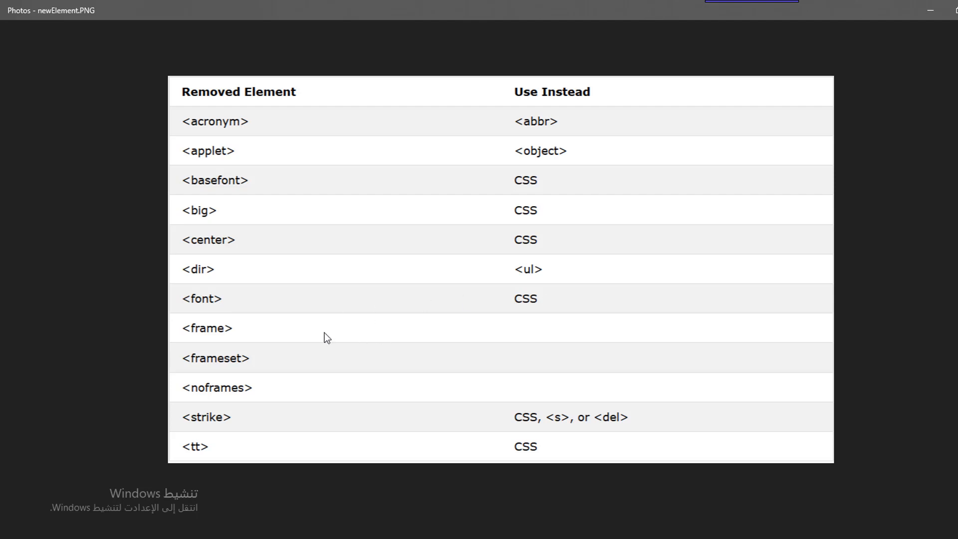
mouse_move(311, 381)
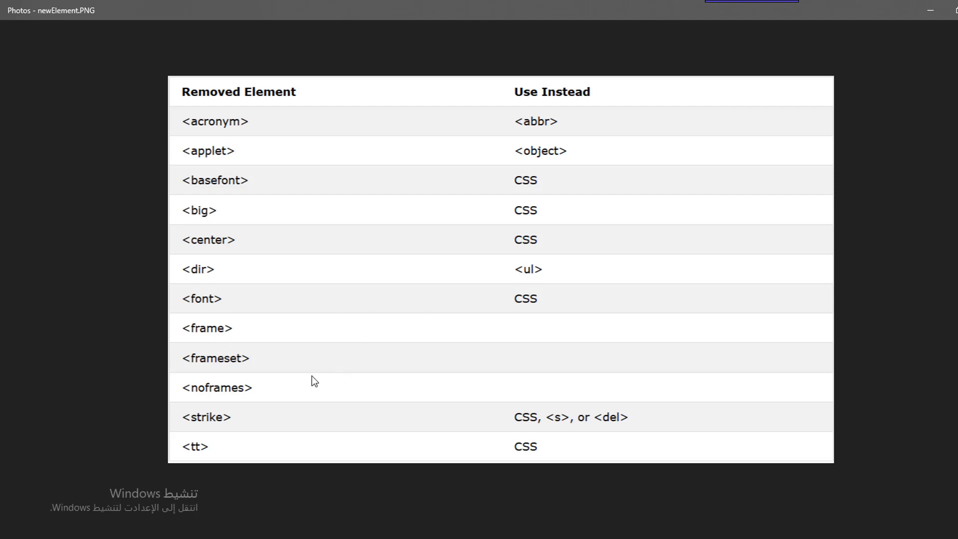
mouse_move(278, 428)
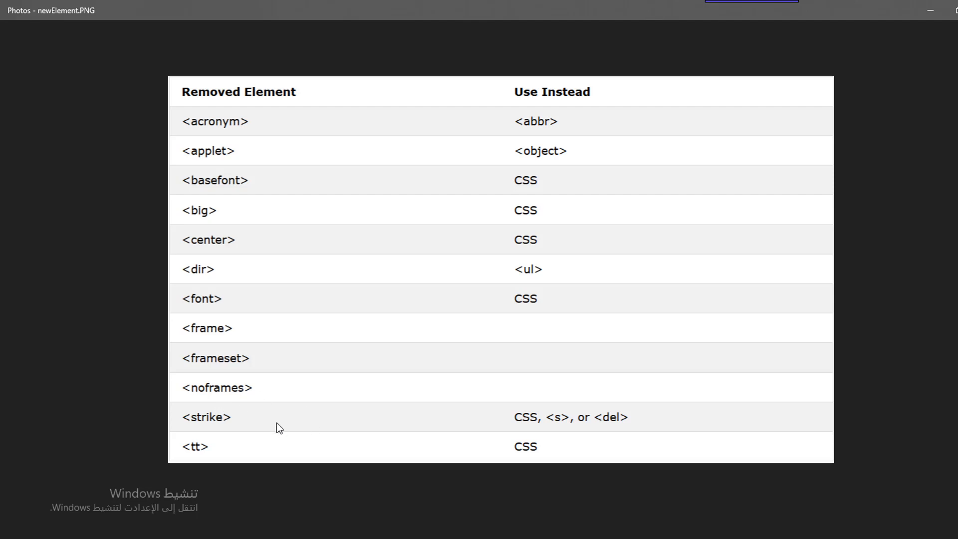
mouse_move(203, 306)
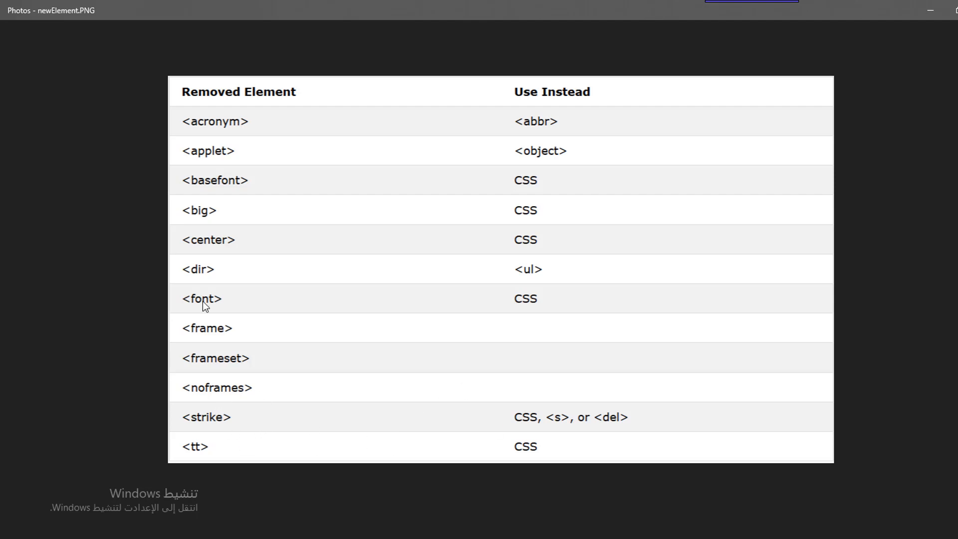
mouse_move(310, 448)
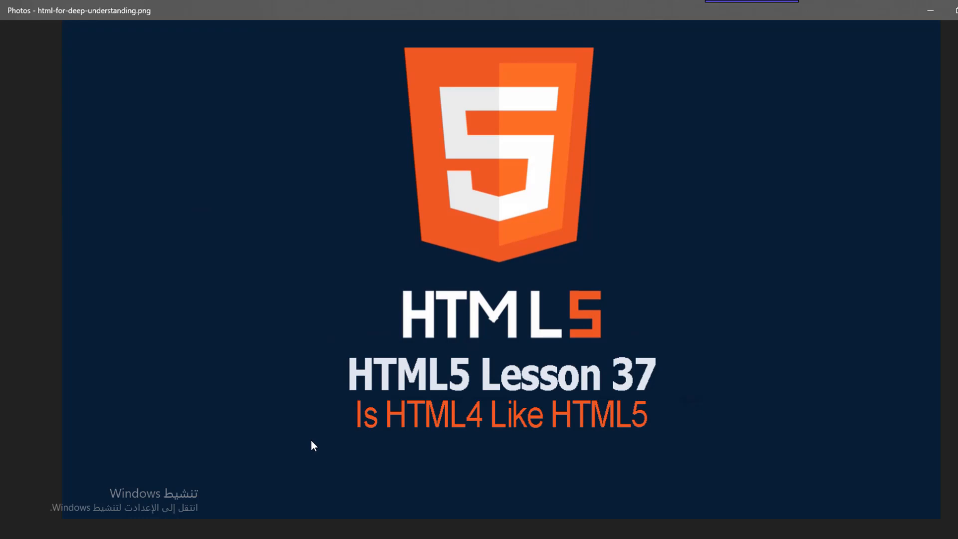
mouse_move(312, 449)
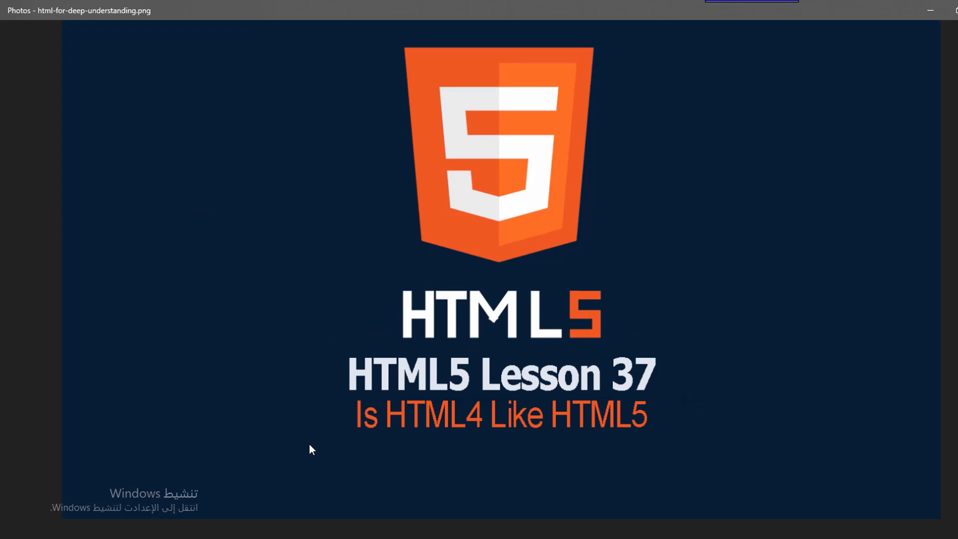
mouse_move(313, 446)
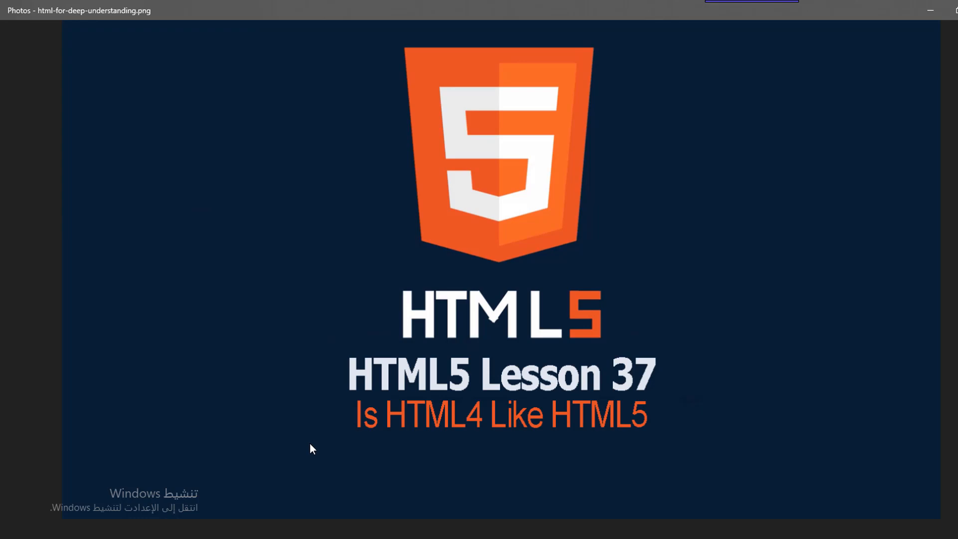
mouse_move(314, 446)
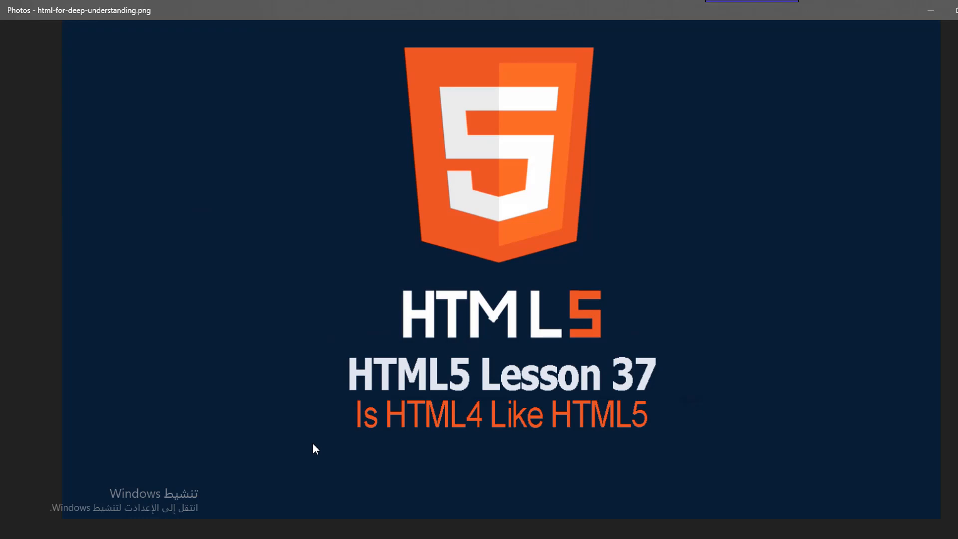
mouse_move(315, 446)
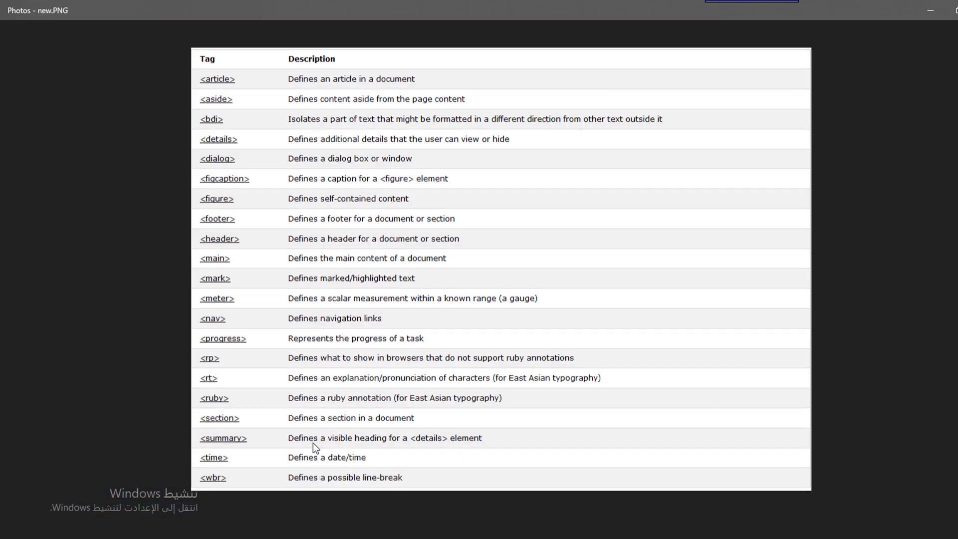
mouse_move(224, 179)
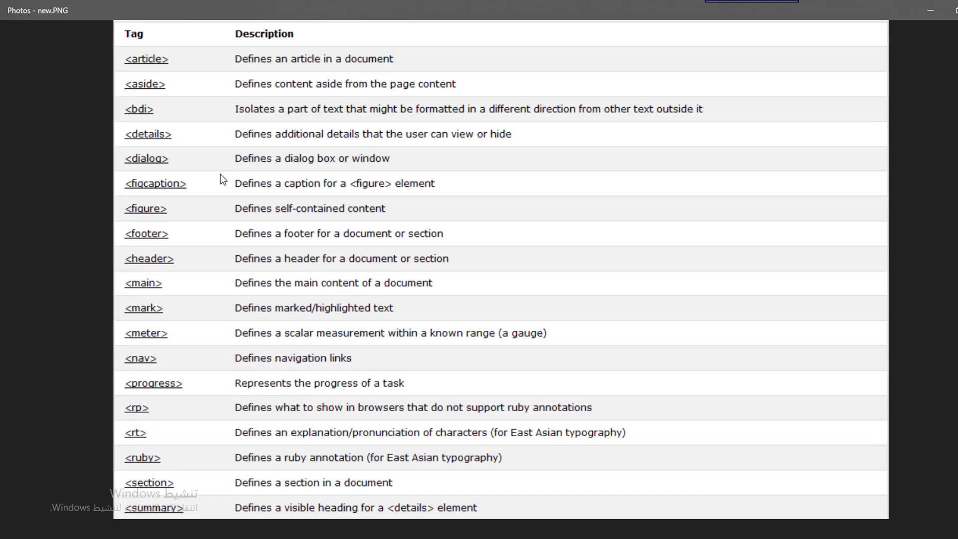
mouse_move(245, 125)
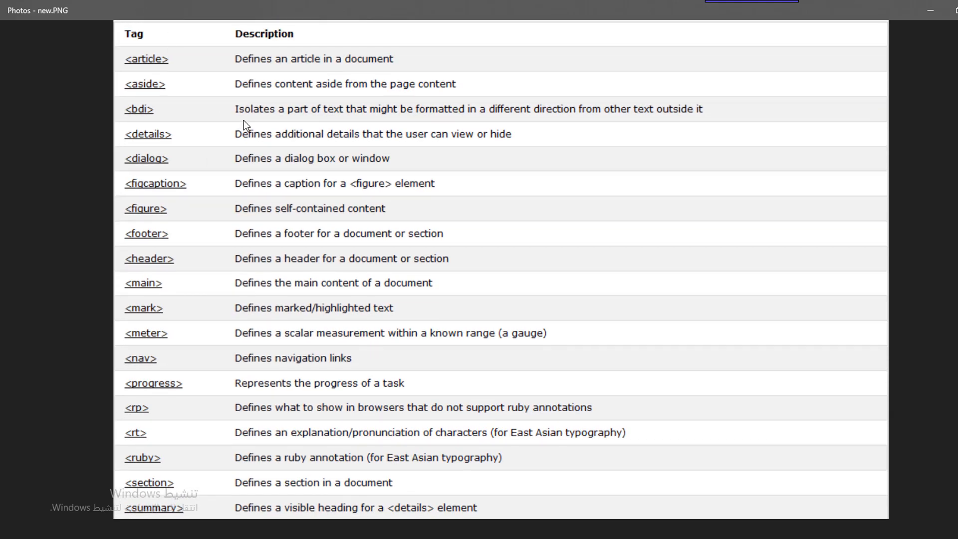
mouse_move(154, 107)
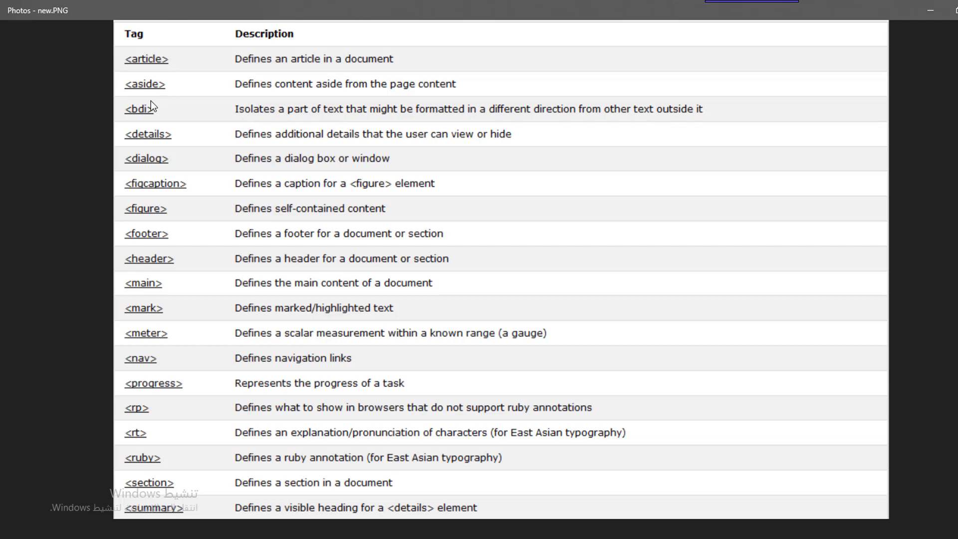
mouse_move(223, 217)
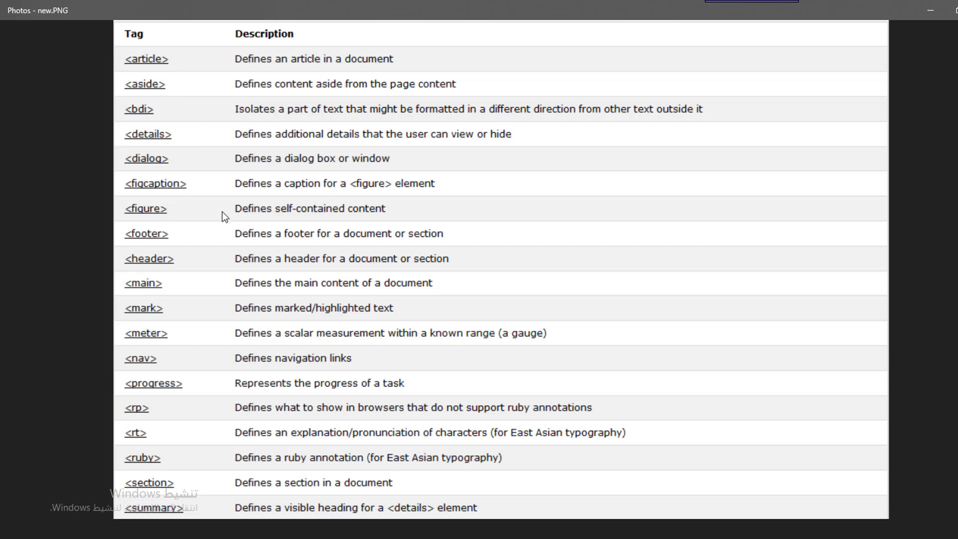
Scroll down new.PNG to reveal the lower tag rows through time and wbr
scroll(down, 3)
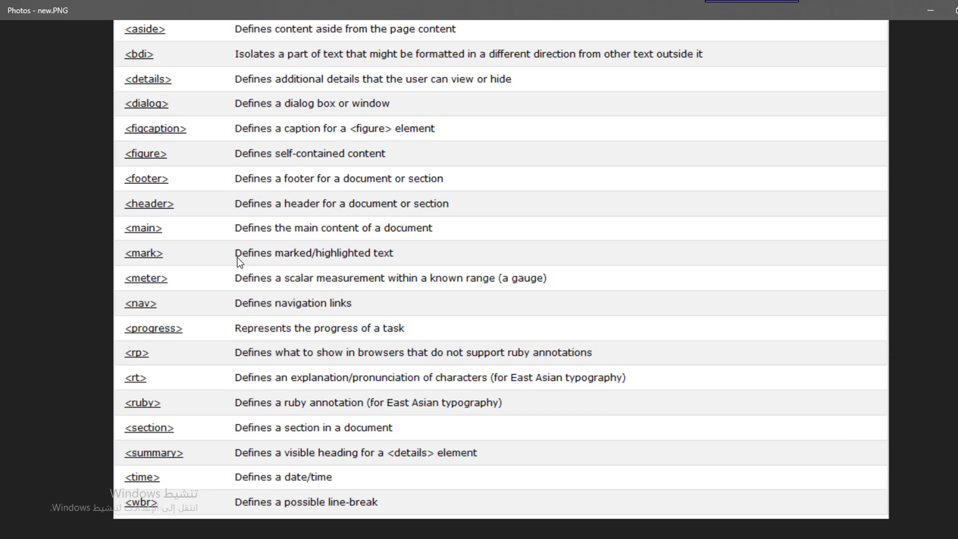
mouse_move(184, 316)
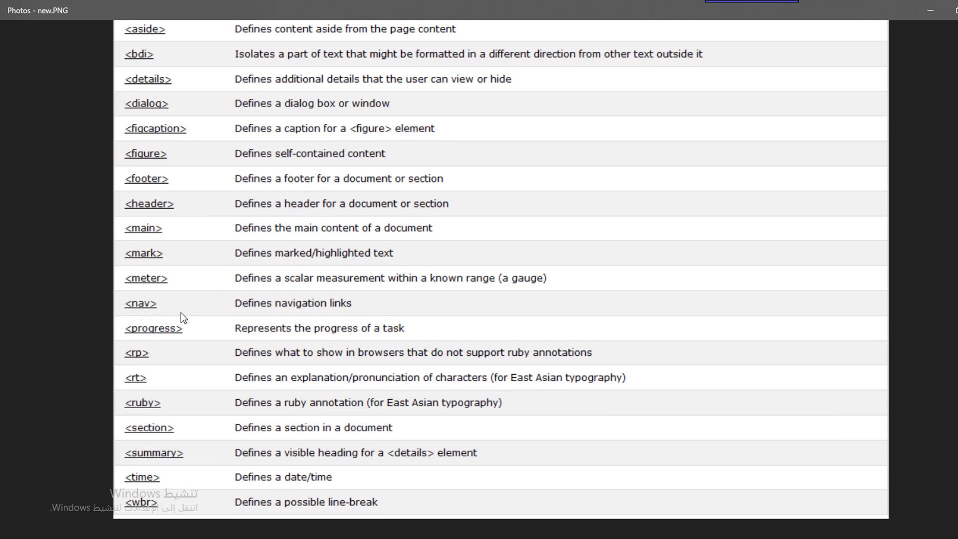
mouse_move(156, 311)
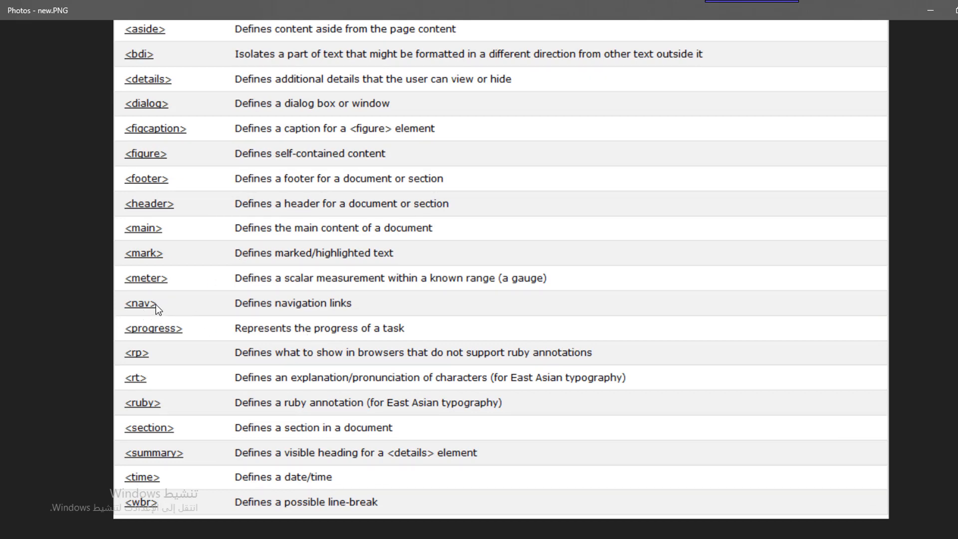
mouse_move(141, 310)
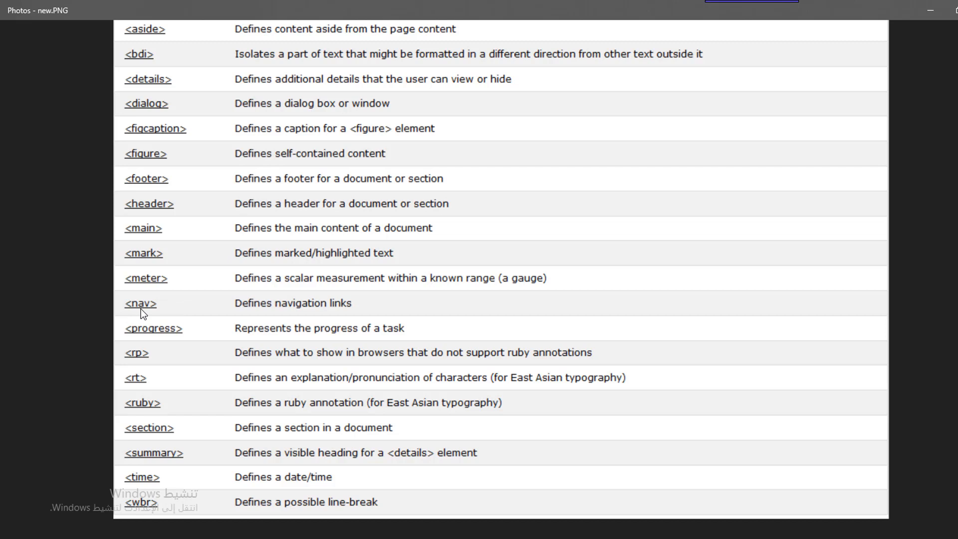
mouse_move(259, 515)
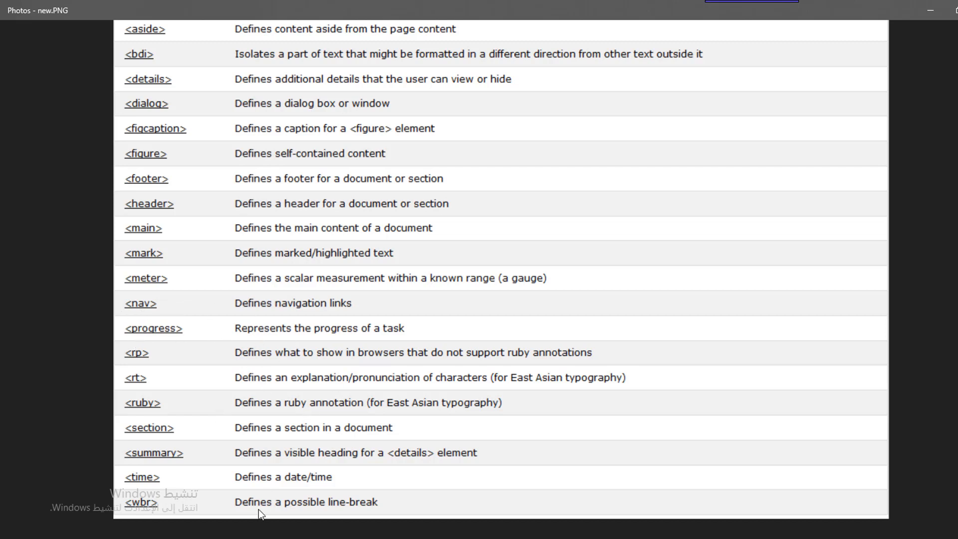
mouse_move(304, 385)
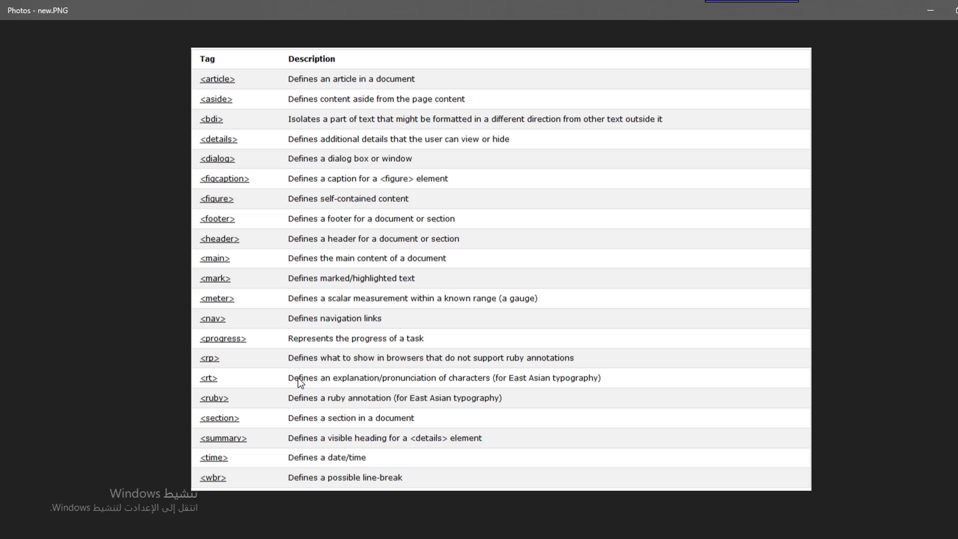
mouse_move(300, 378)
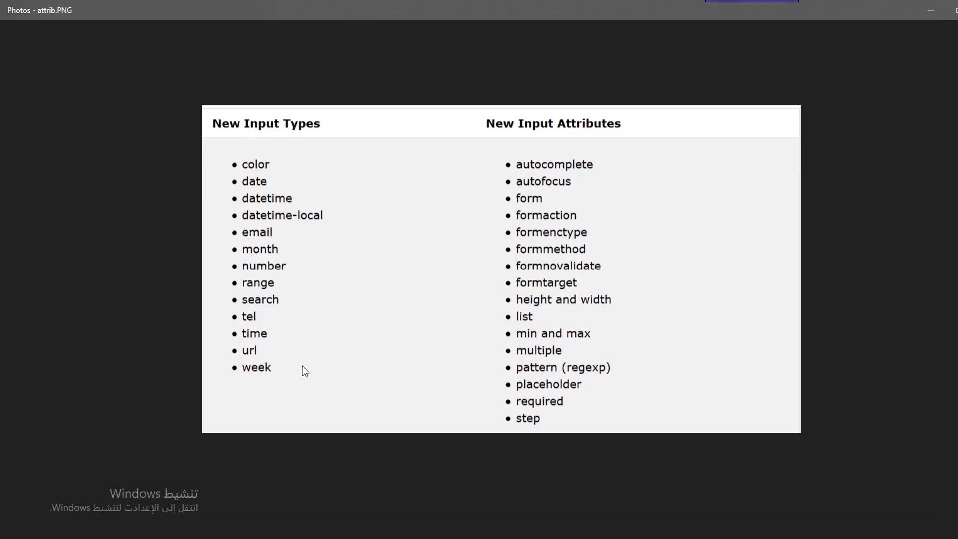
mouse_move(274, 322)
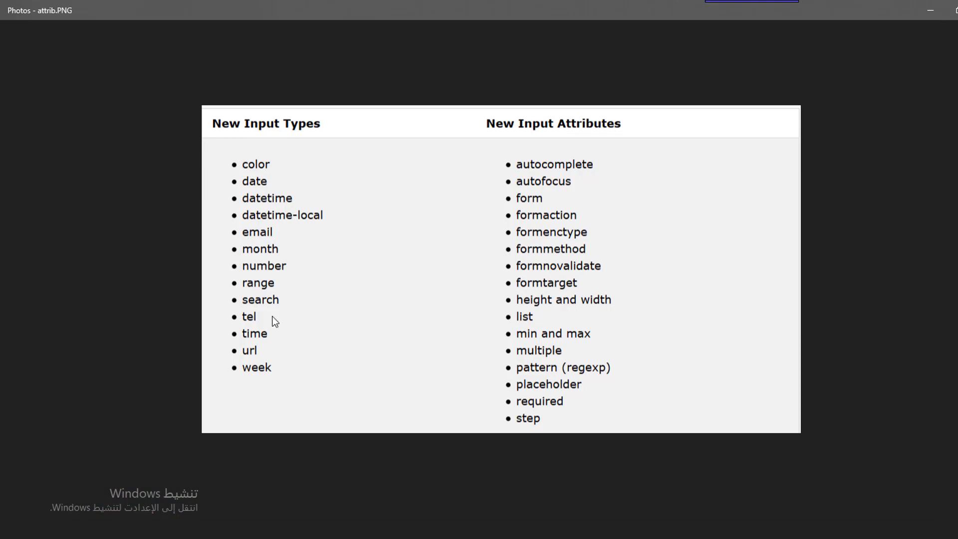
mouse_move(314, 232)
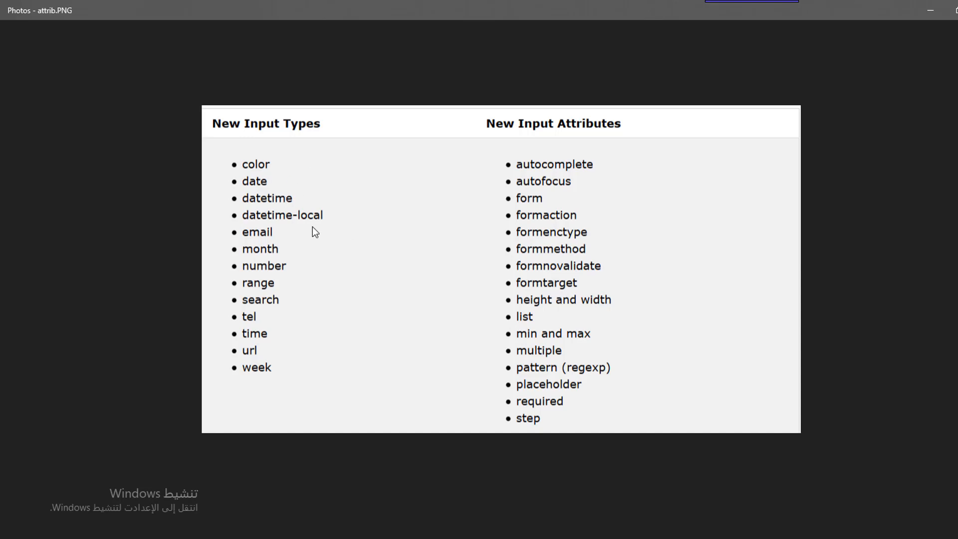
mouse_move(272, 253)
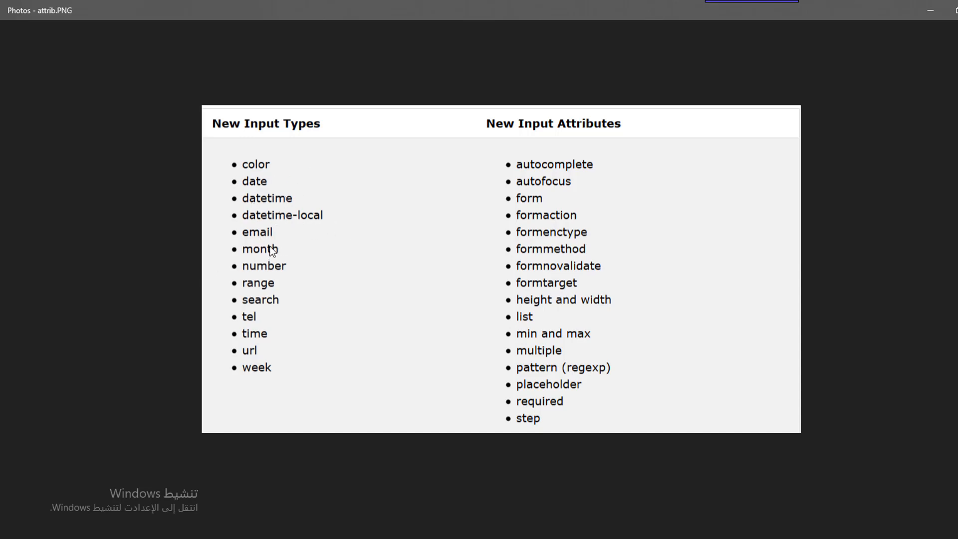
mouse_move(365, 334)
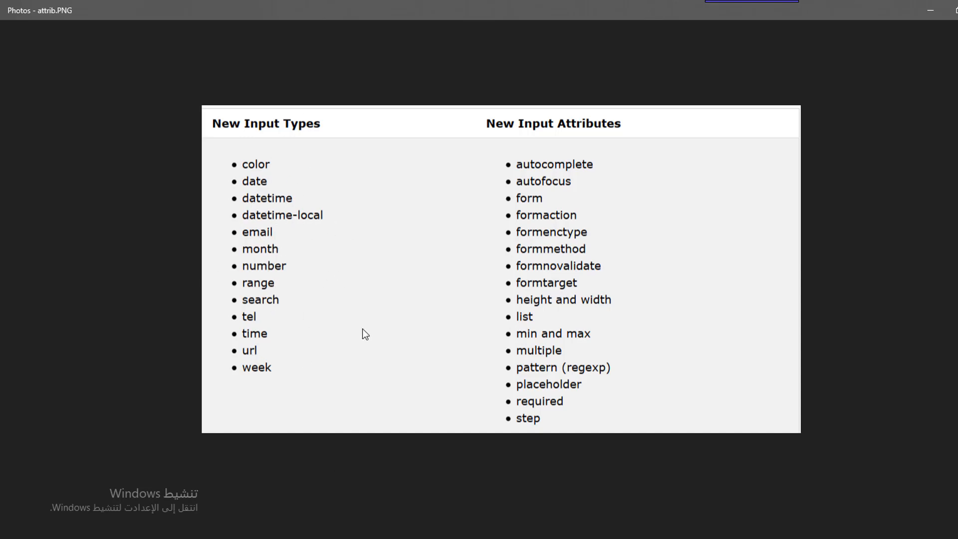
mouse_move(469, 394)
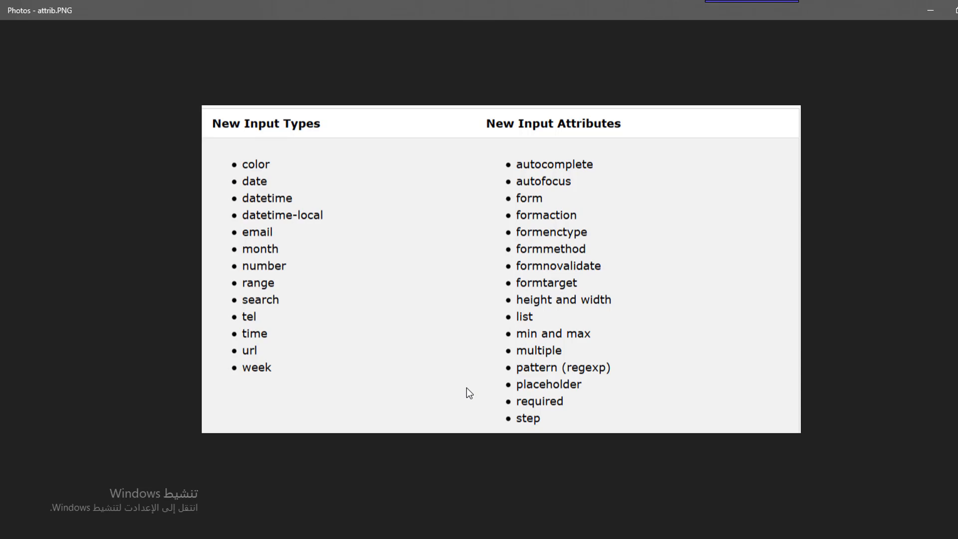
mouse_move(650, 213)
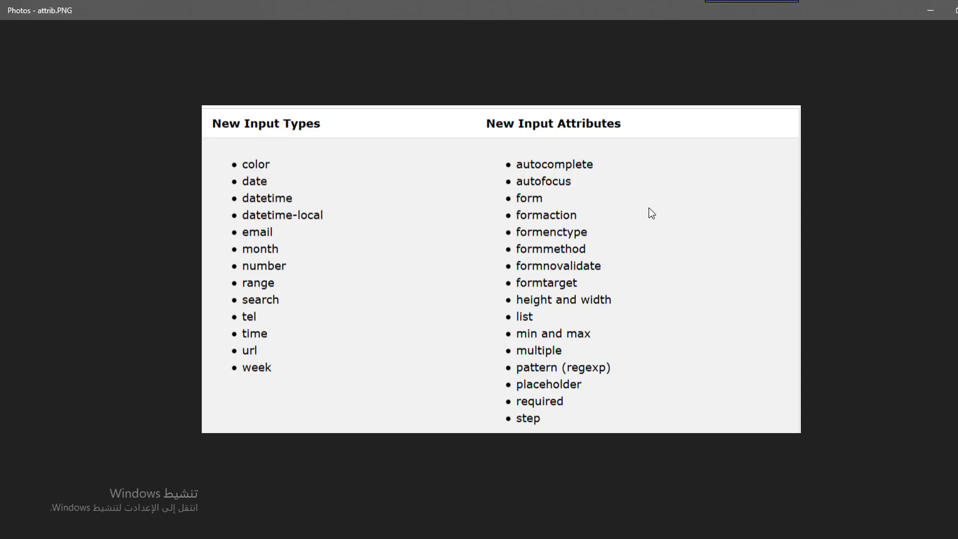
mouse_move(581, 174)
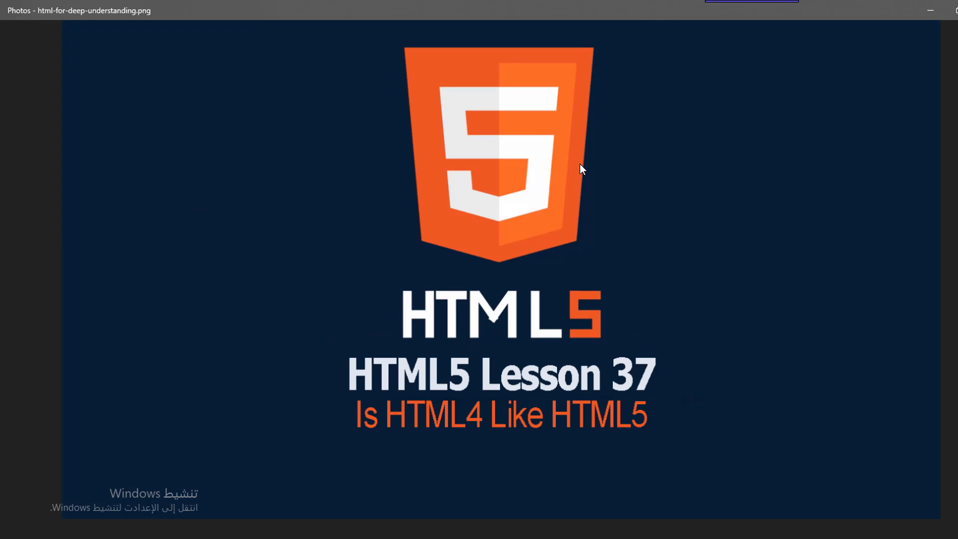
mouse_move(577, 173)
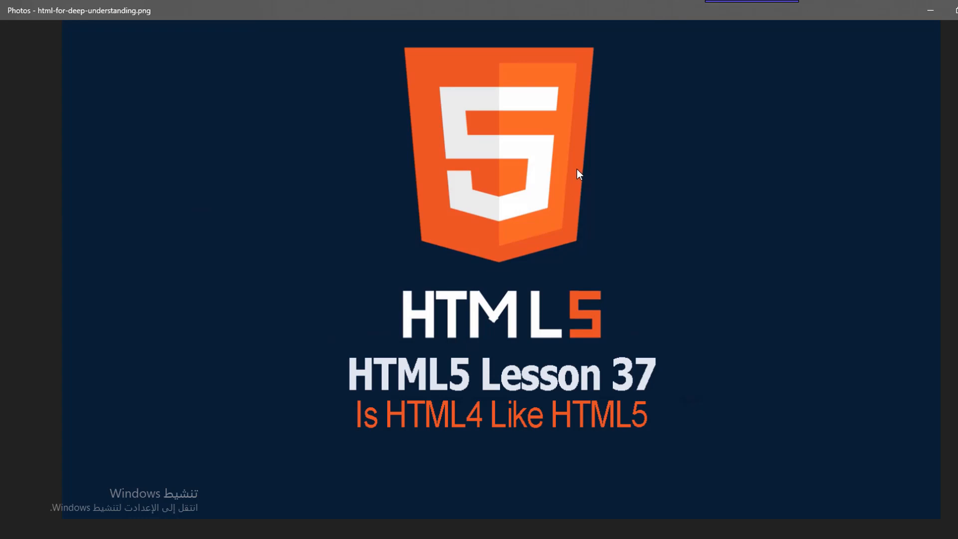
mouse_move(579, 172)
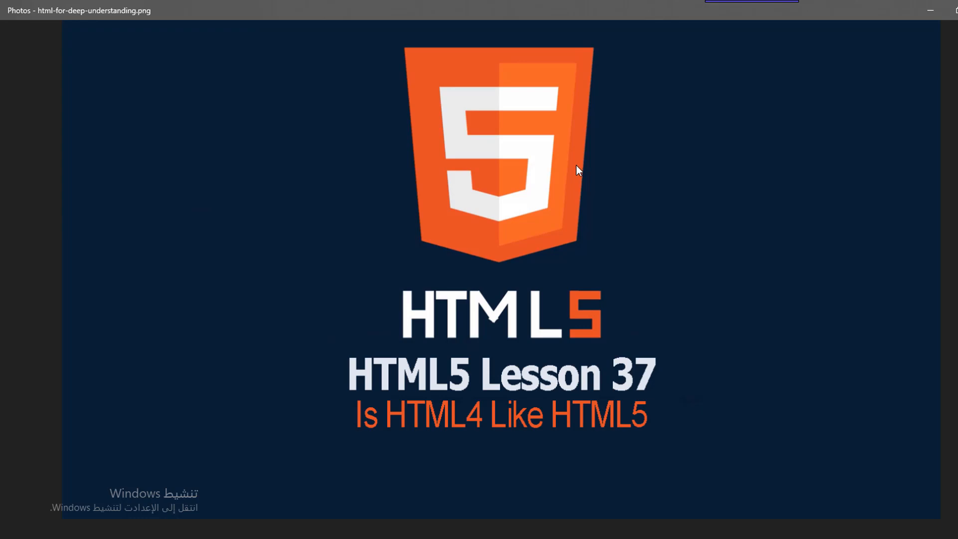
mouse_move(581, 168)
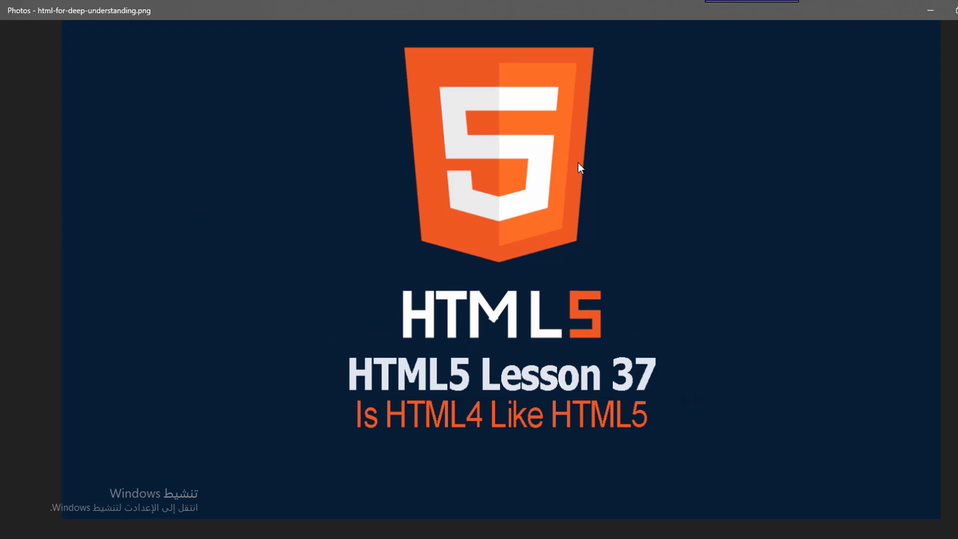
mouse_move(580, 169)
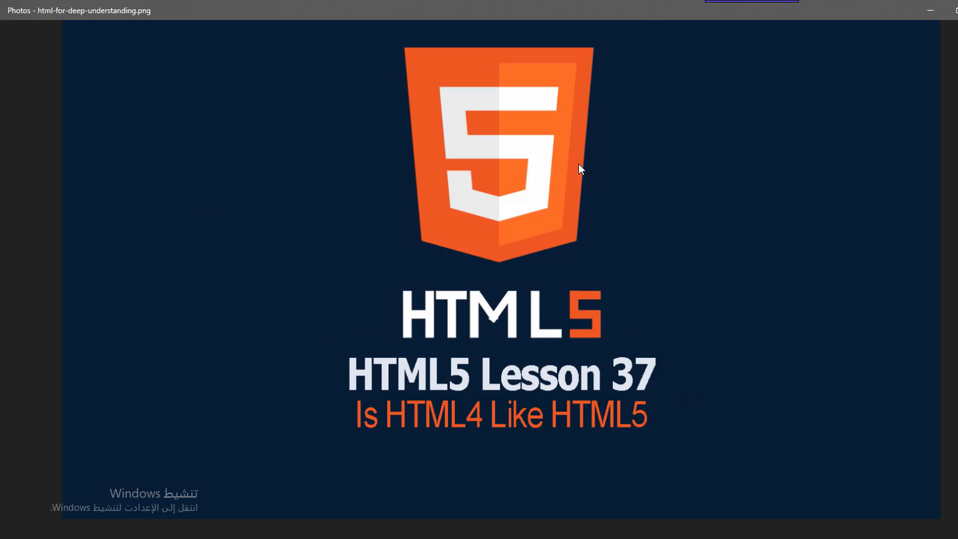